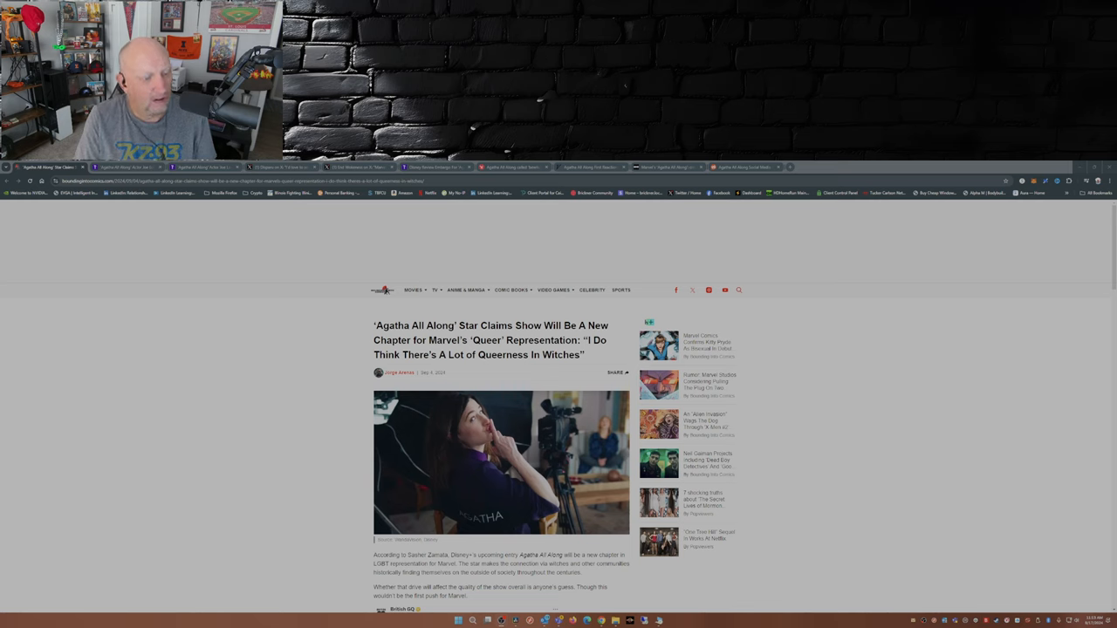
Read the Bounding Into Comics article past the British GQ post to 'Who is Jennifer Kale?'.
scroll(down, 3)
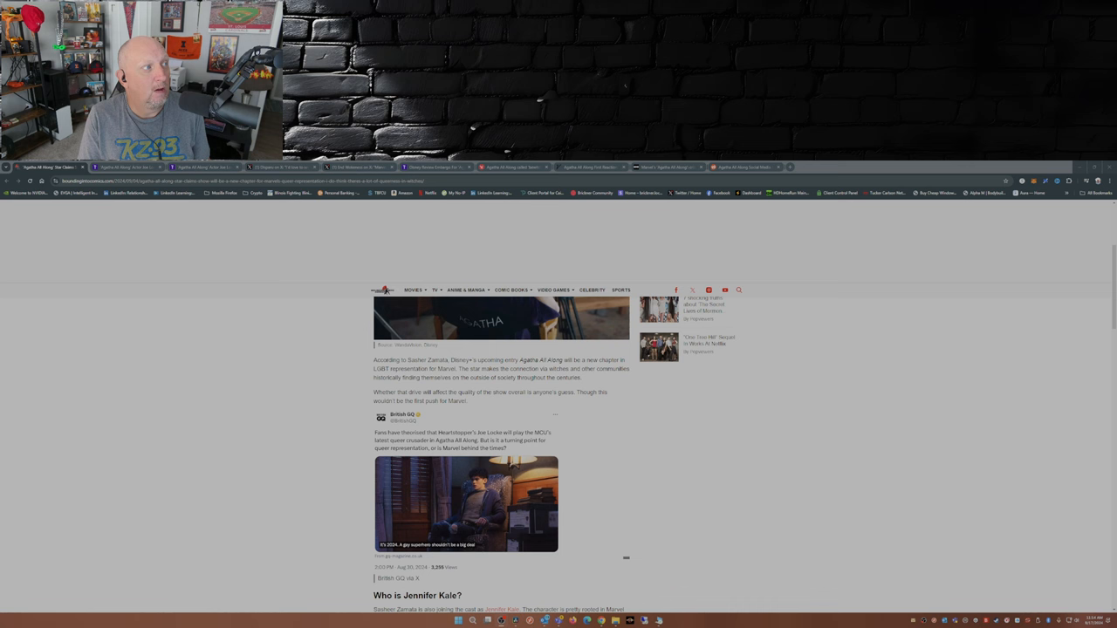
scroll(down, 3)
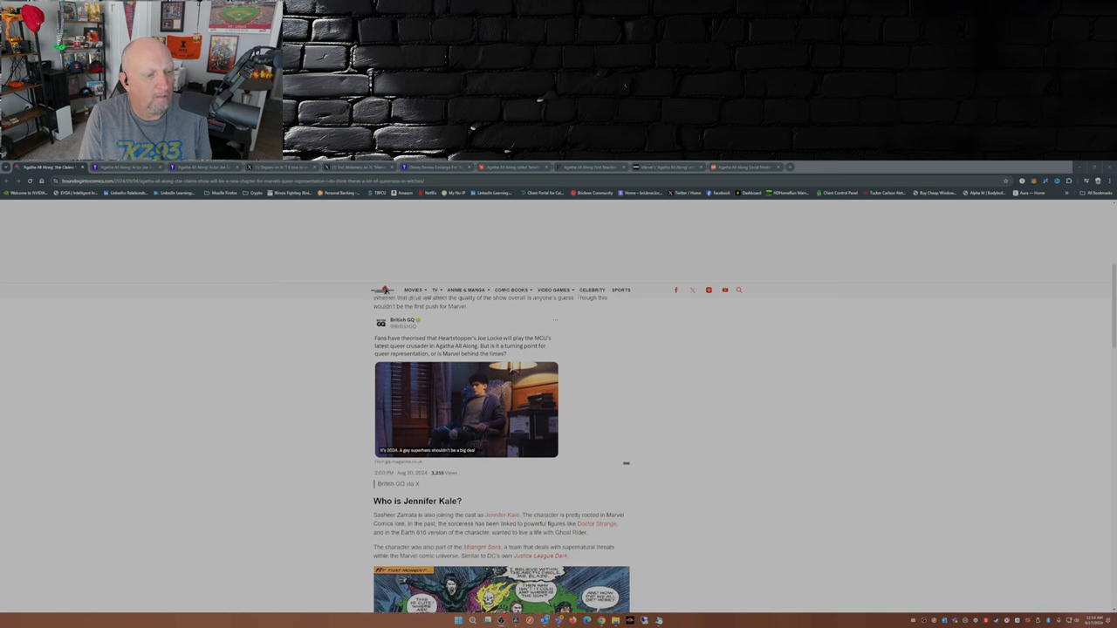
scroll(down, 3)
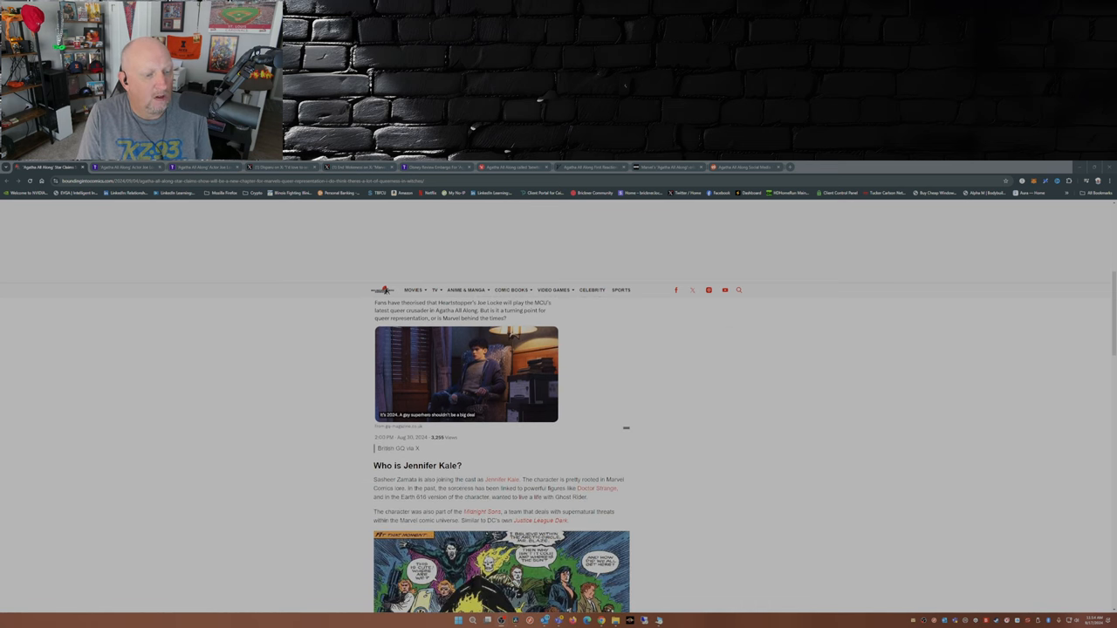
Switch to That Park Place's Joe Locke Marvel article and read down to the cast interviews video.
click(123, 167)
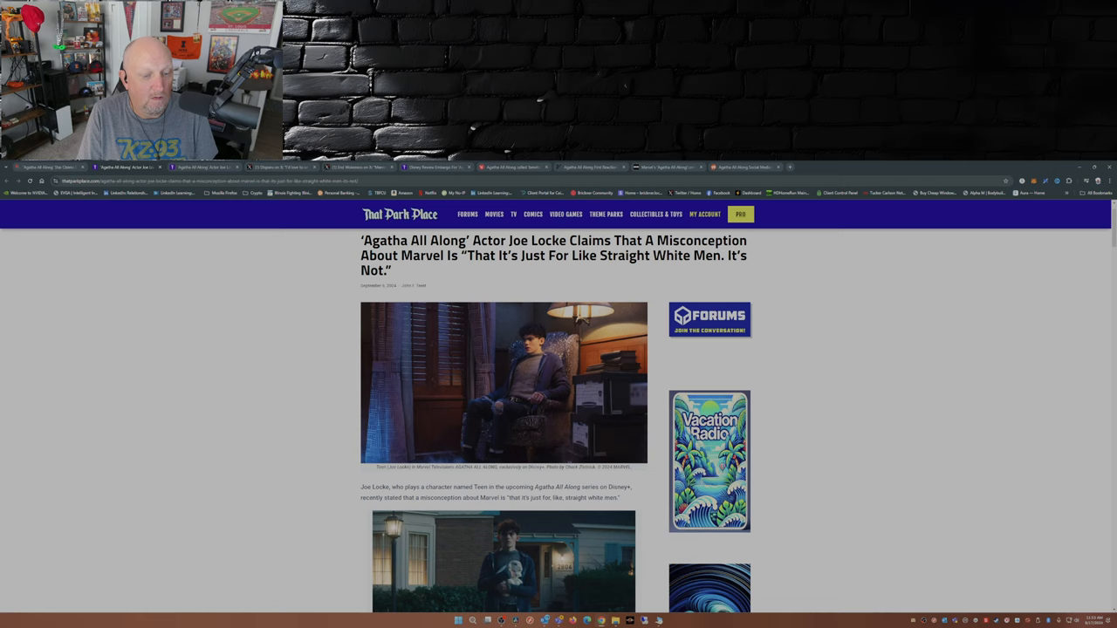
scroll(down, 3)
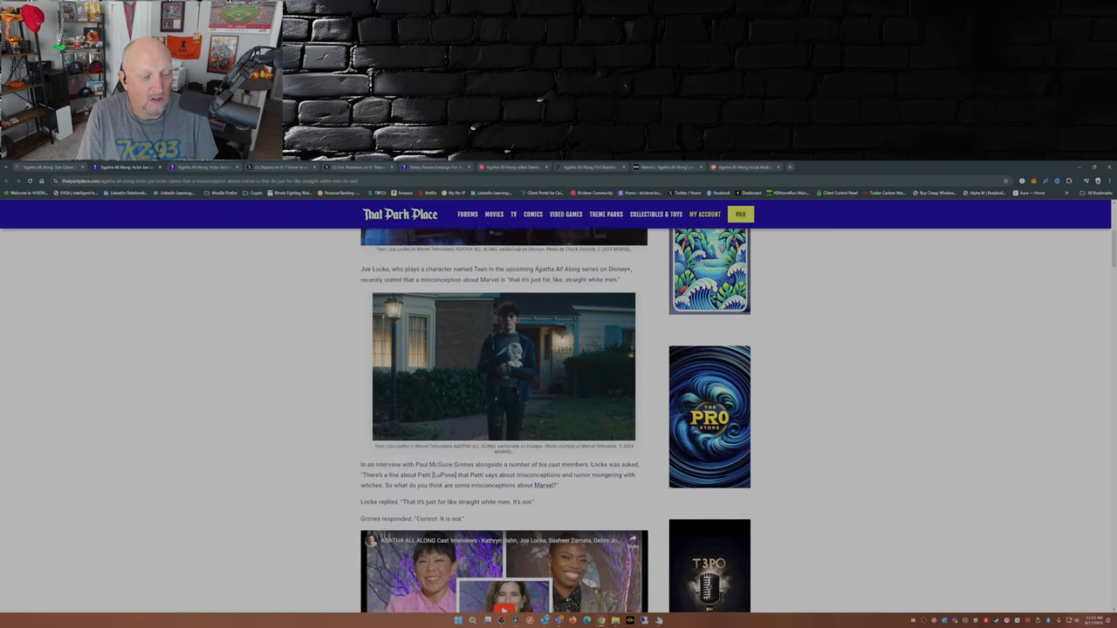
scroll(down, 3)
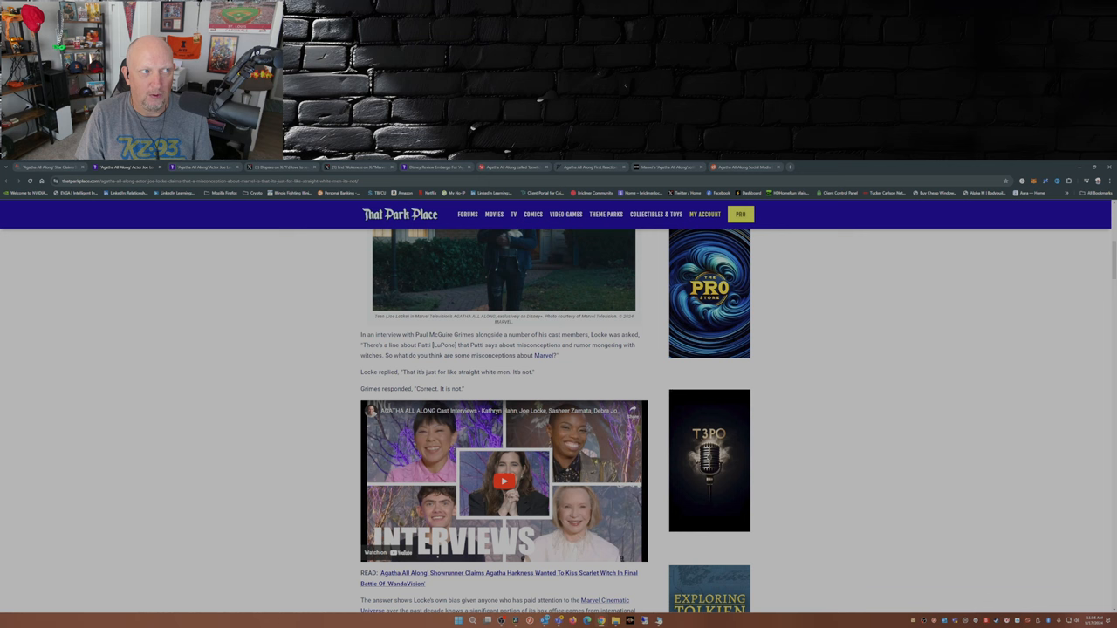
scroll(down, 3)
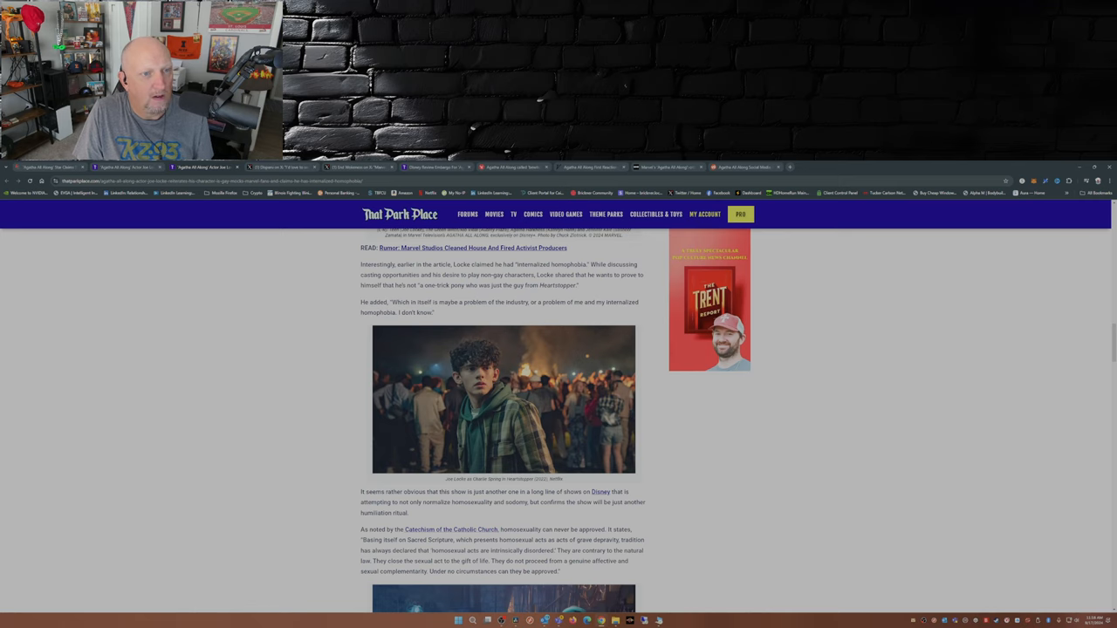
Read Locke's Variety and Rolling Stone quotes through to Jac Schaeffer's 'queer icons' remark.
scroll(down, 3)
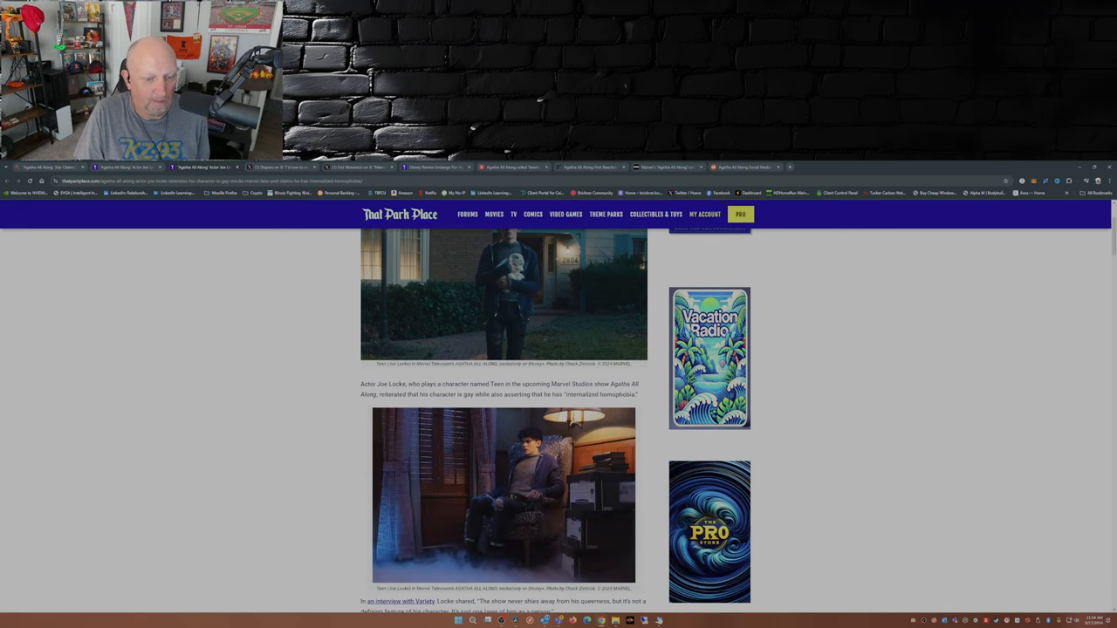
scroll(down, 3)
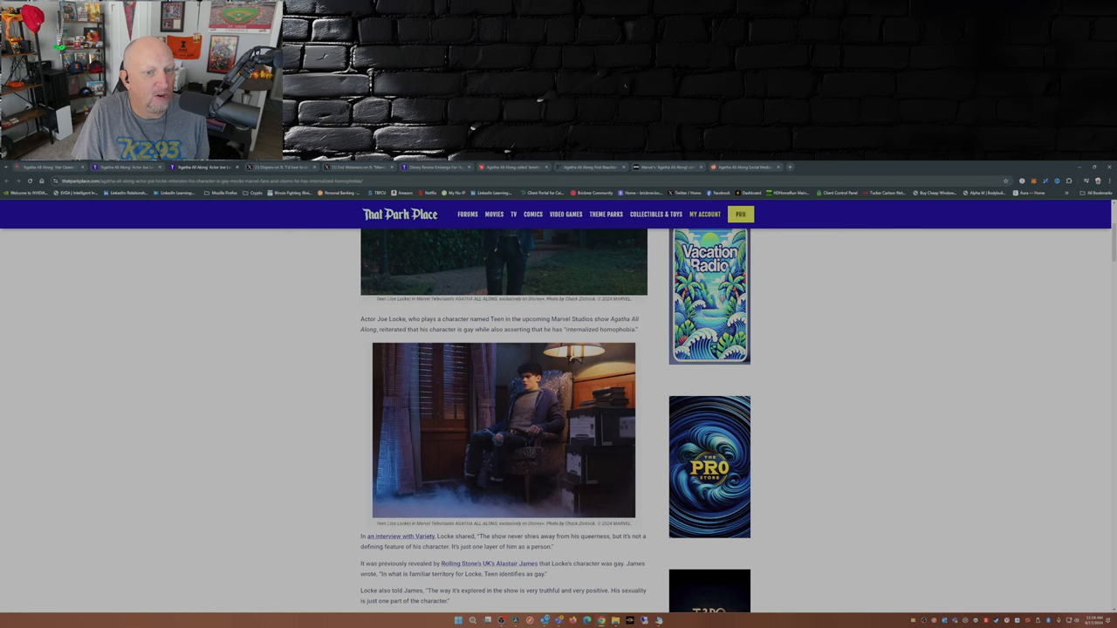
scroll(down, 3)
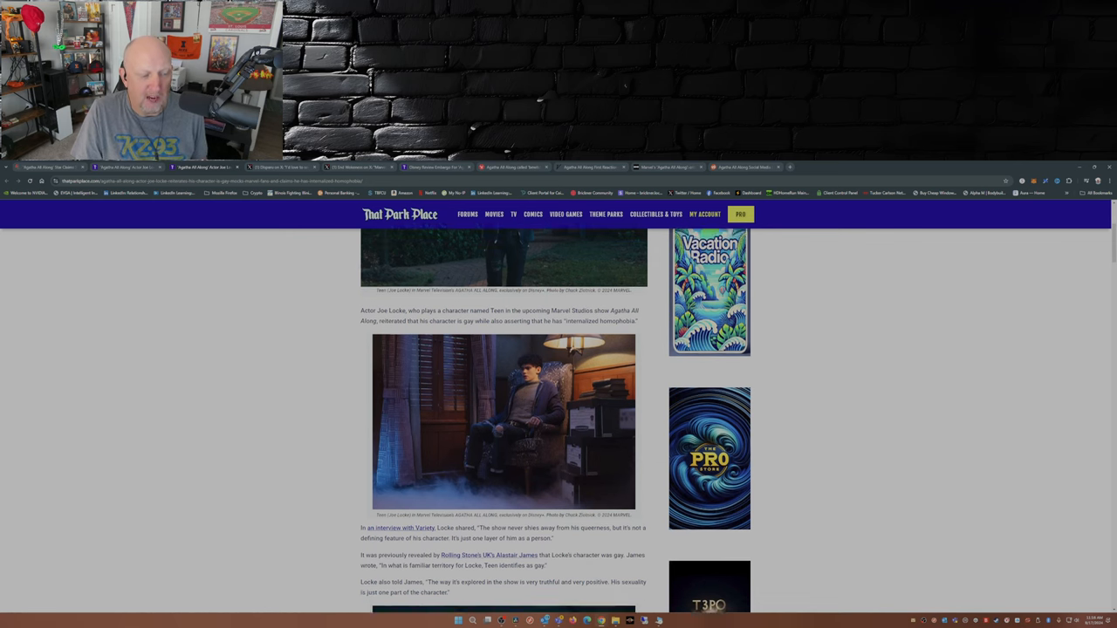
scroll(down, 3)
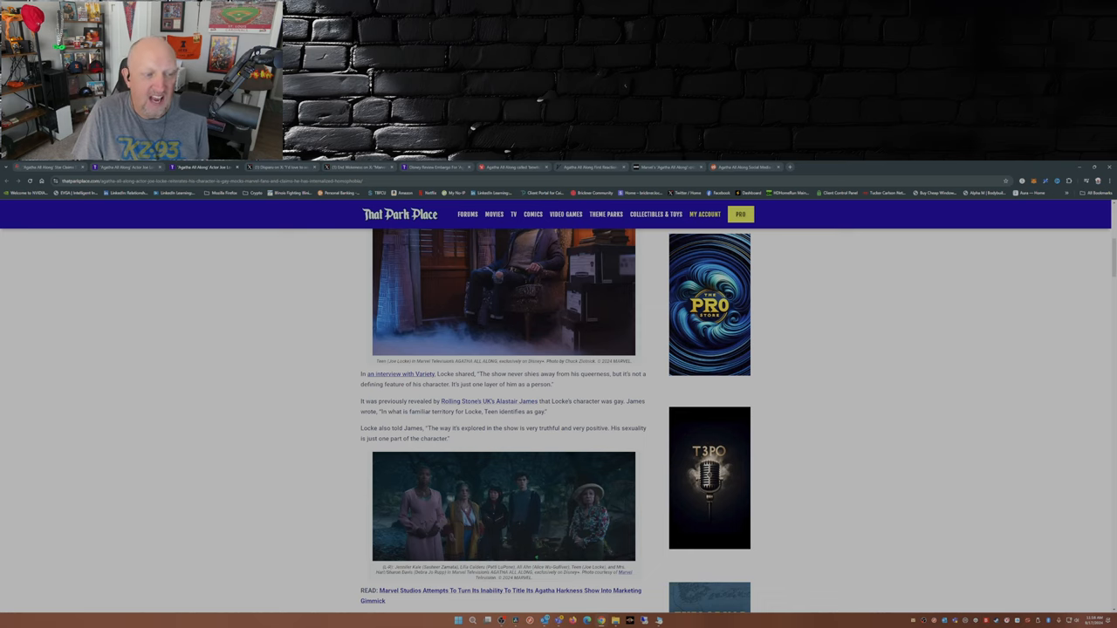
scroll(down, 3)
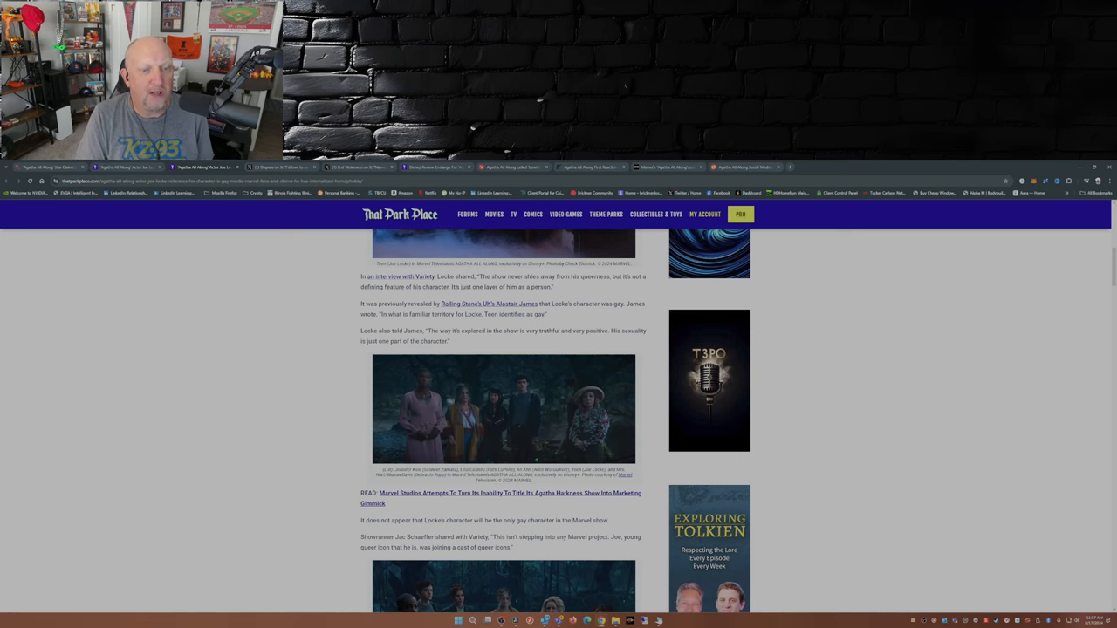
scroll(down, 3)
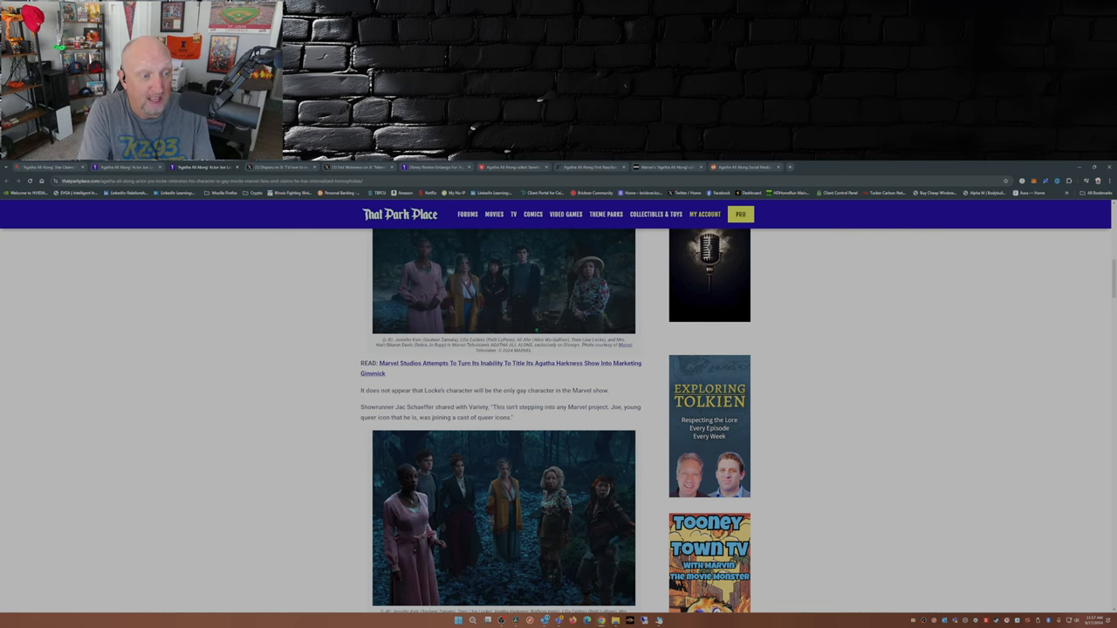
Scroll past the coven photo to Locke's camp-stereotype responses and 'Marvel fans' remarks.
scroll(down, 3)
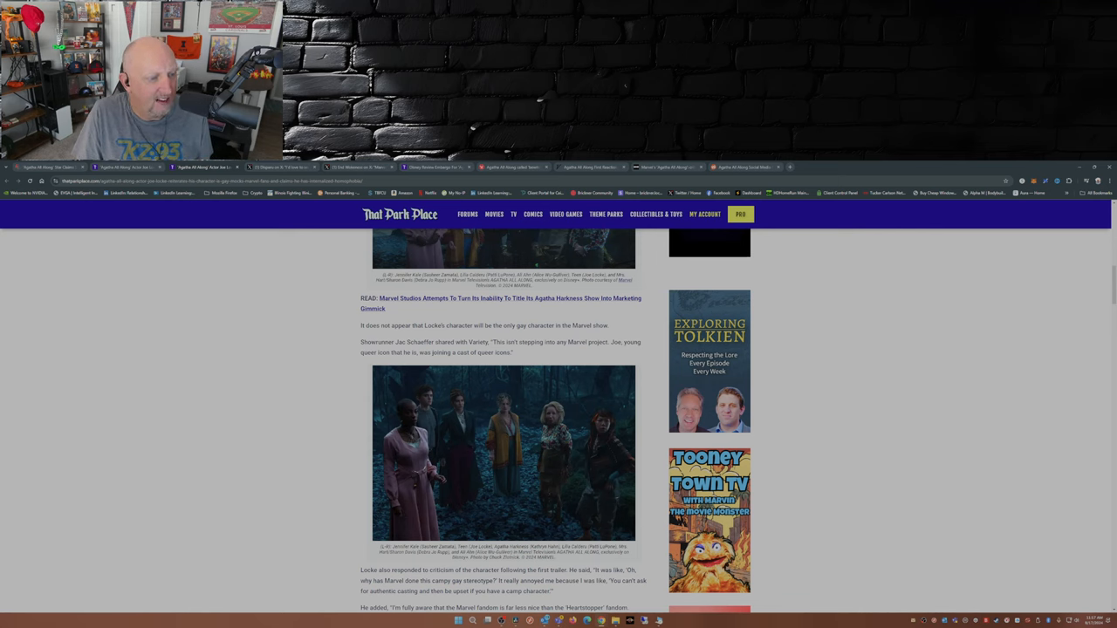
scroll(down, 3)
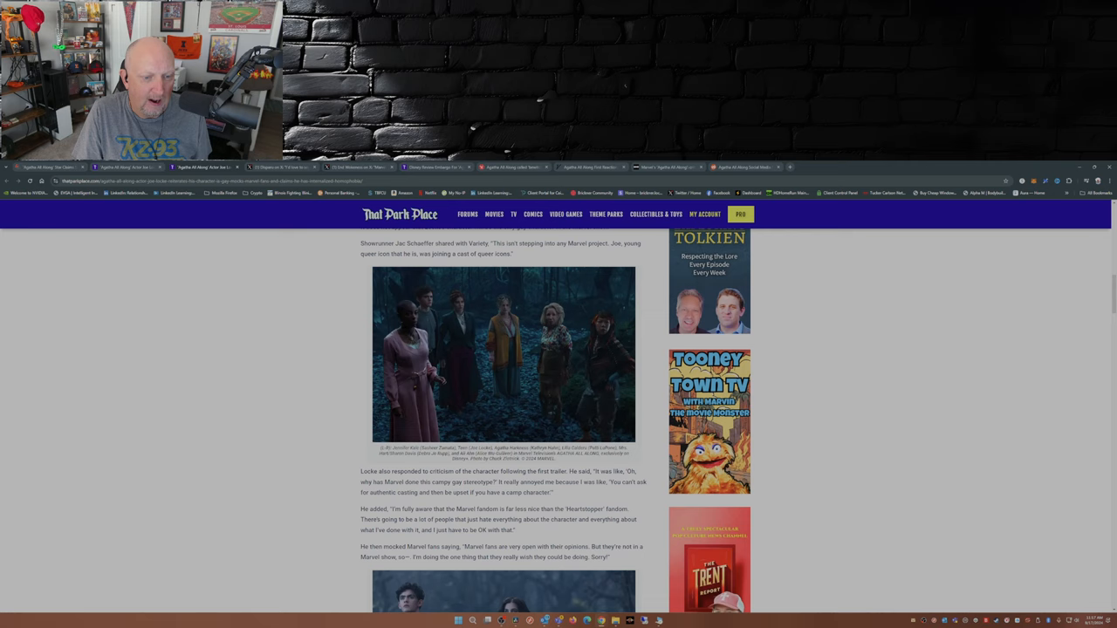
scroll(down, 3)
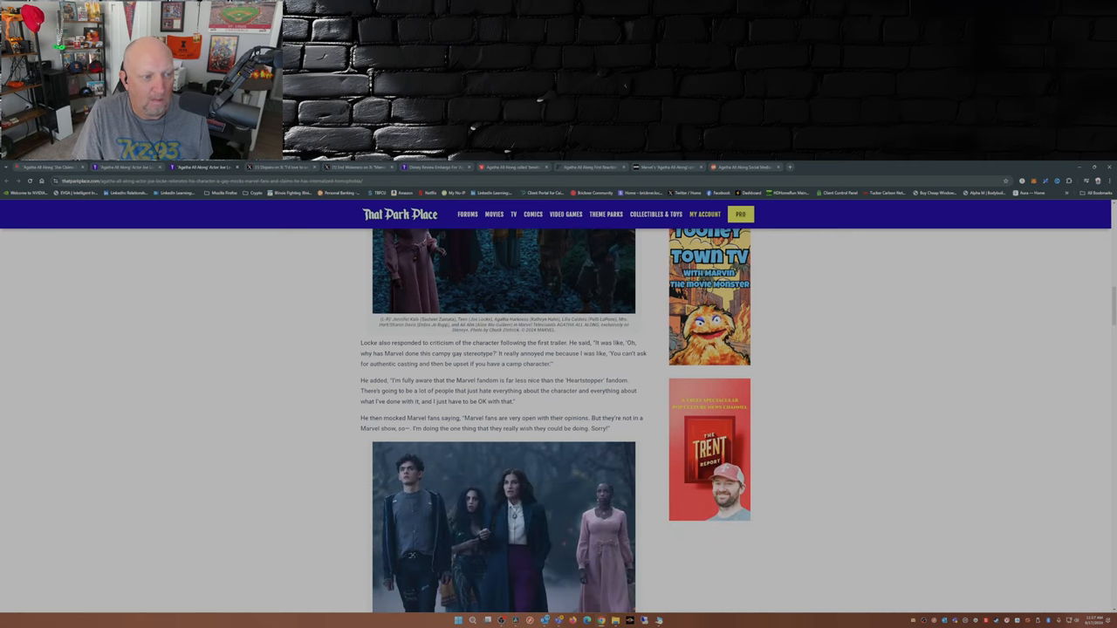
scroll(down, 3)
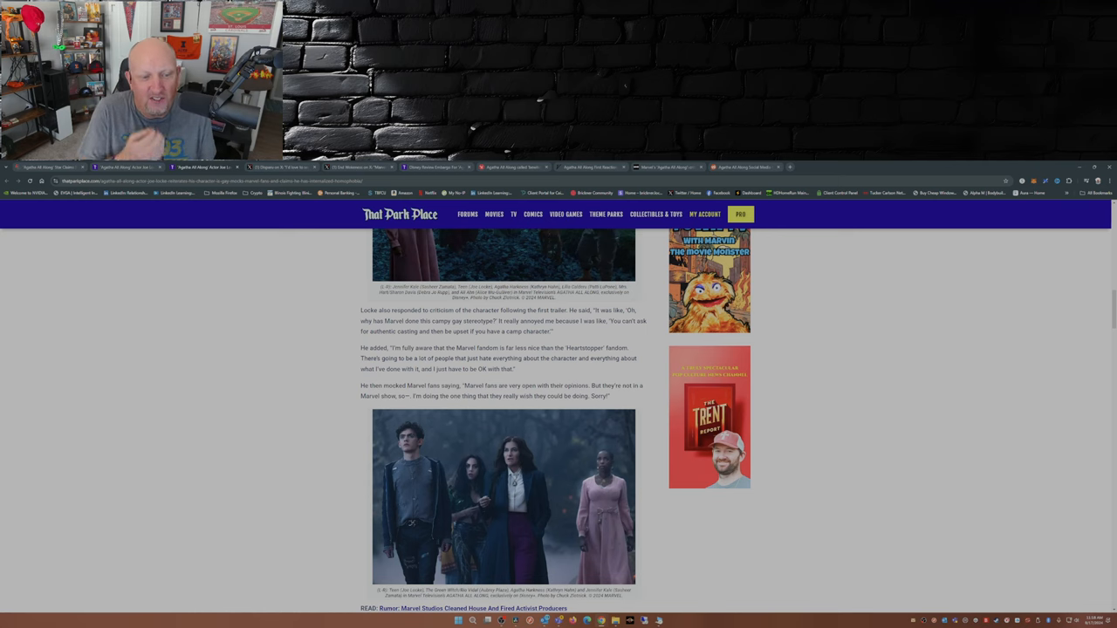
Scroll past the 'Rumor: Marvel Studios Cleaned House' link to the Heartstopper photo.
scroll(down, 3)
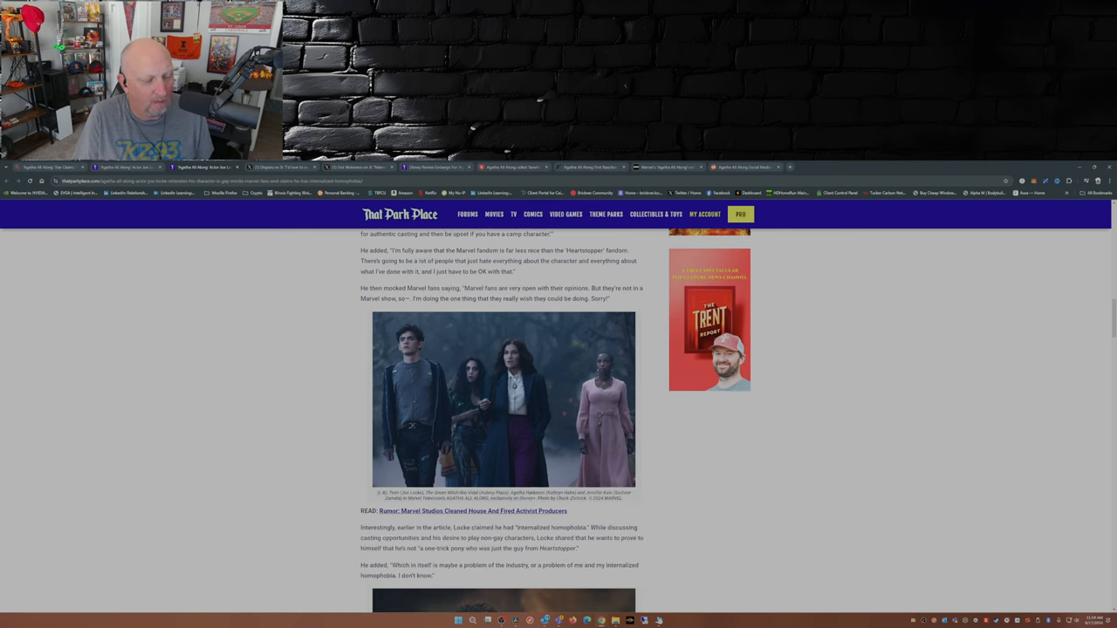
scroll(down, 3)
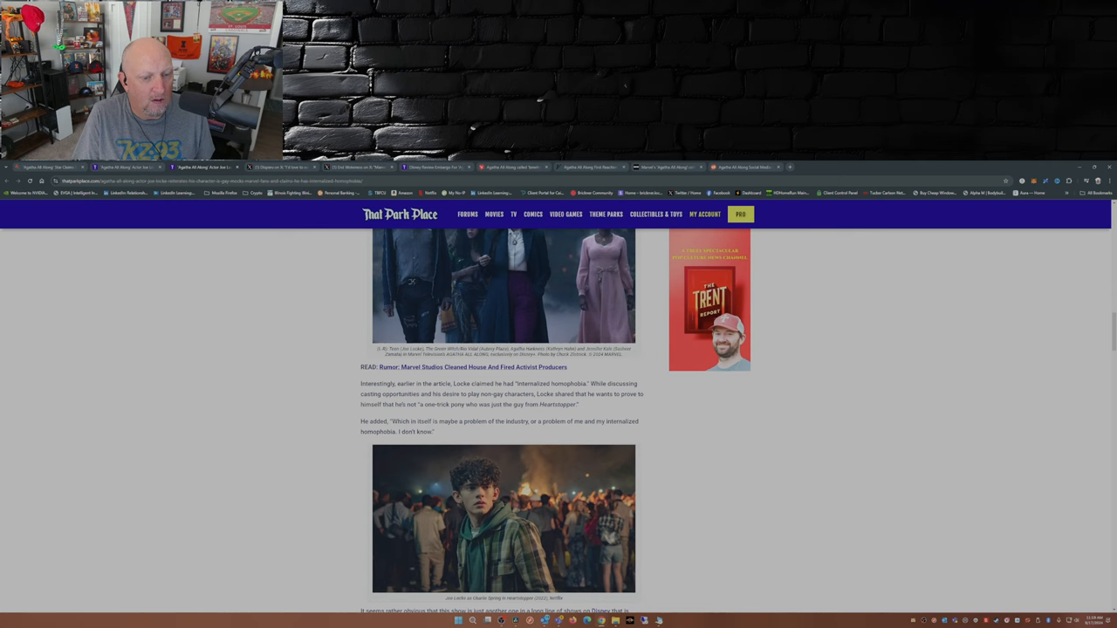
scroll(down, 3)
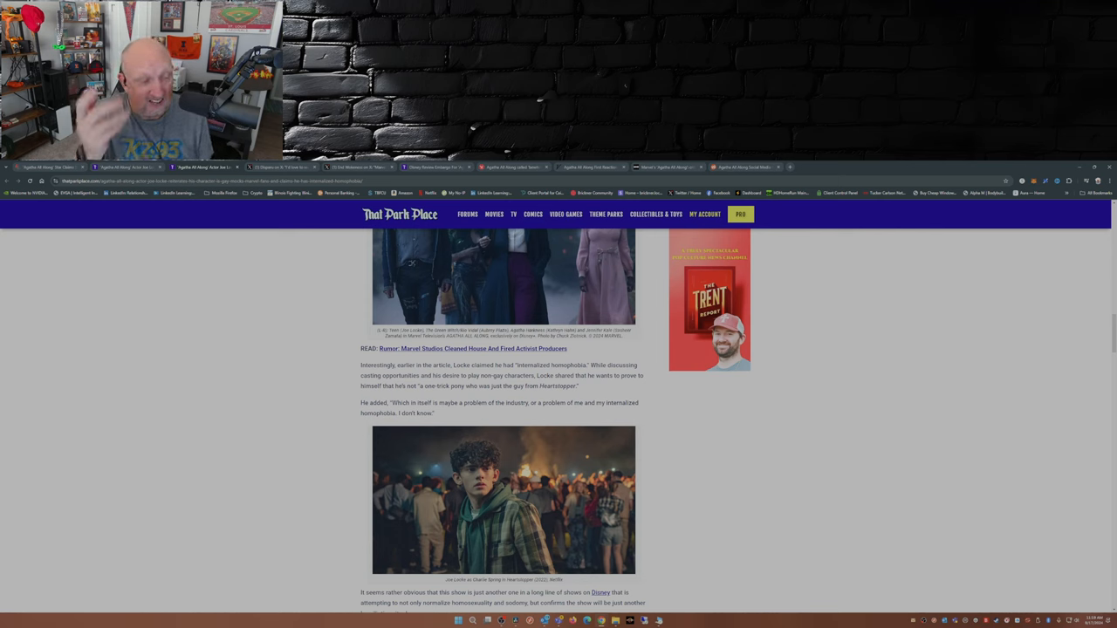
scroll(down, 3)
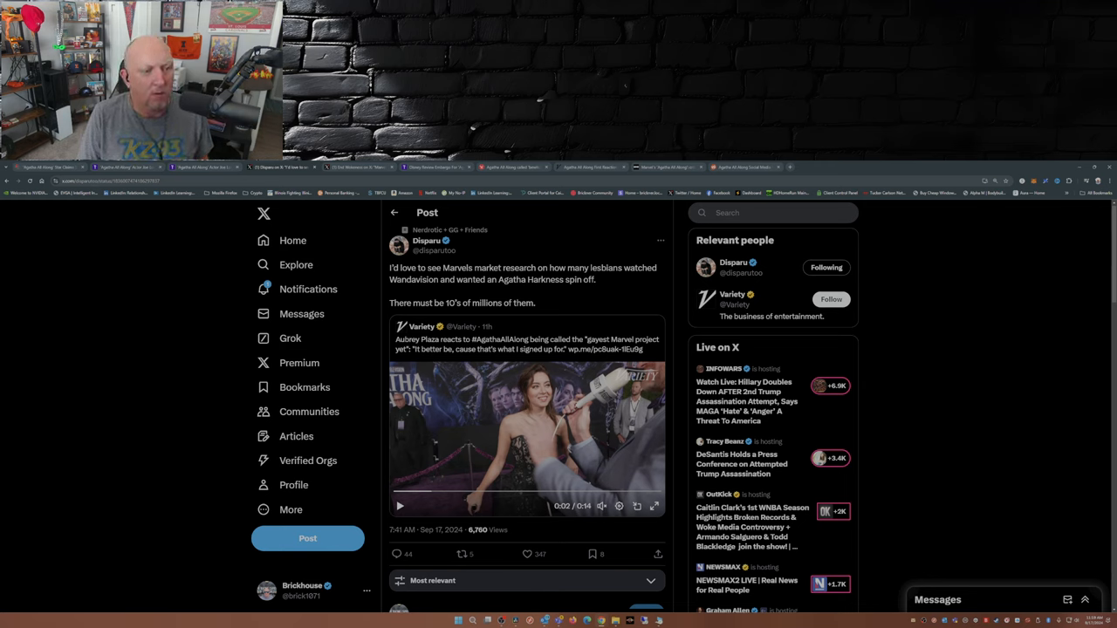
mouse_move(301, 313)
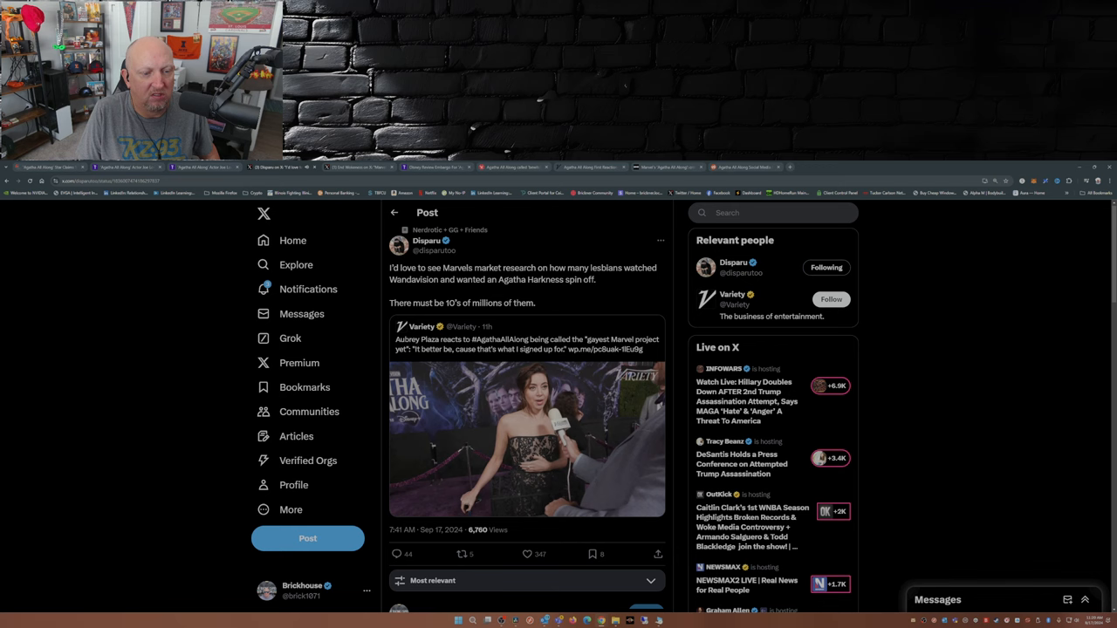
Play the quoted Variety Aubrey Plaza clip, then bring up End Wokeness's Agatha post.
click(526, 437)
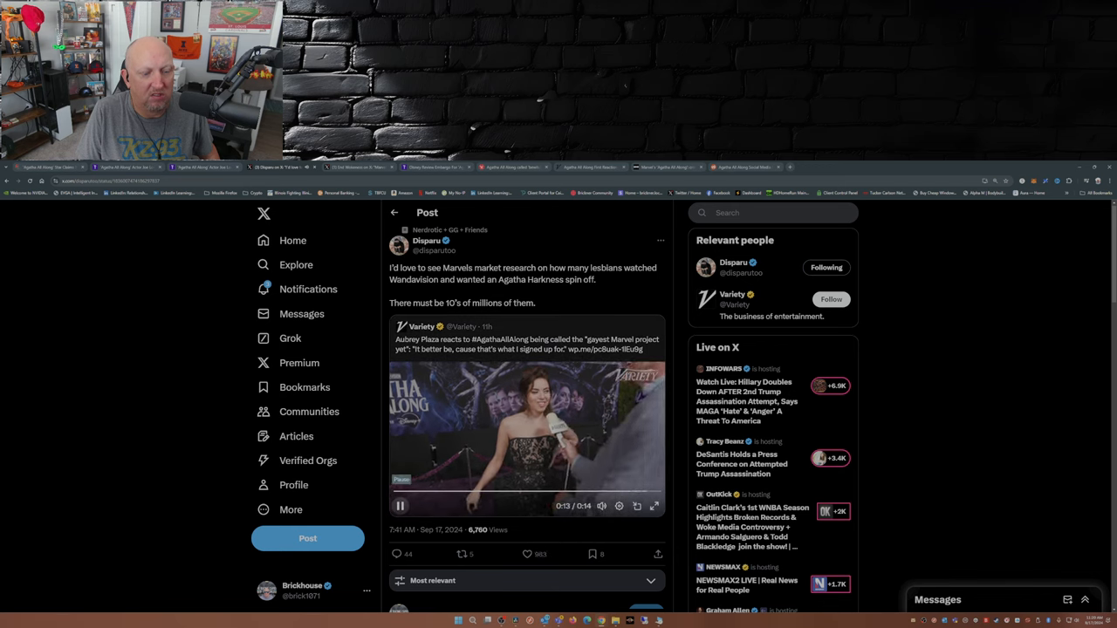
click(400, 506)
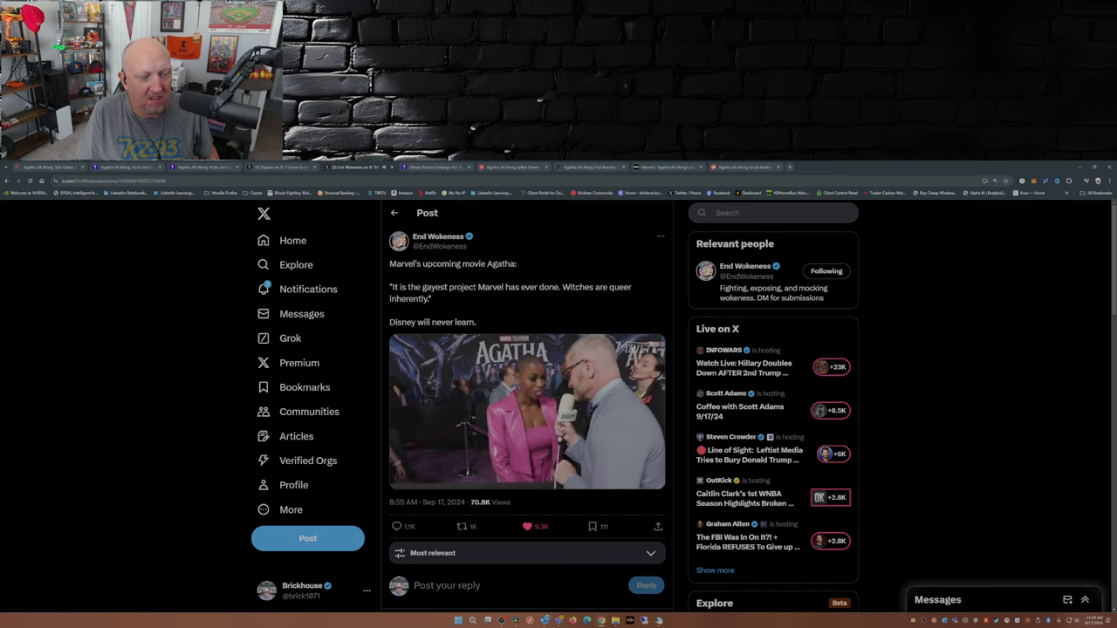
Play the End Wokeness red-carpet clip, then move to That Park Place's review embargo article.
click(527, 411)
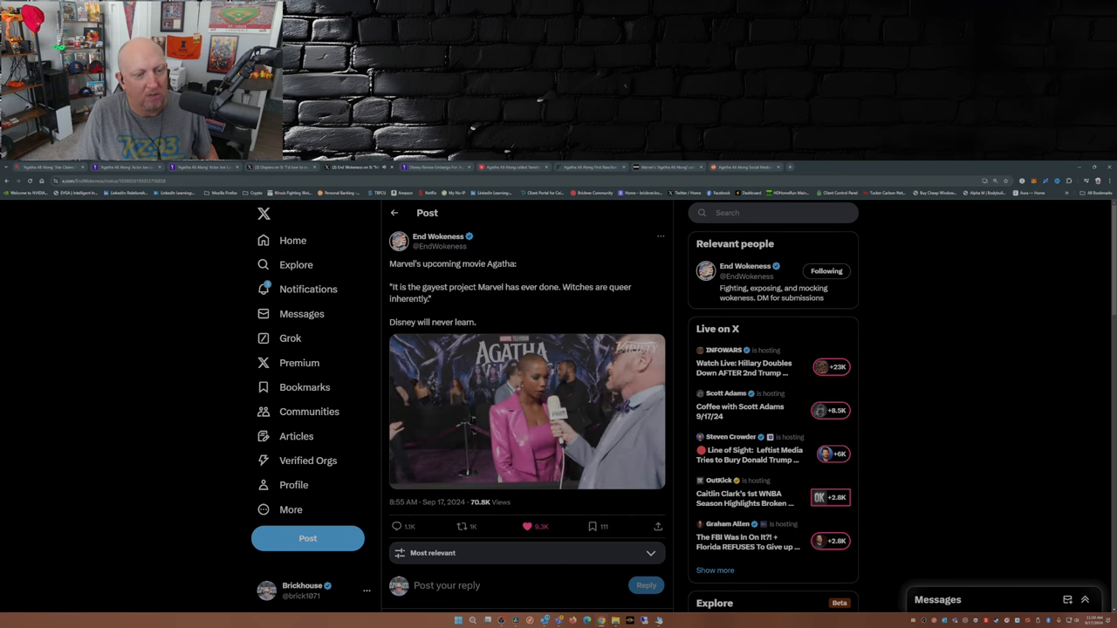
click(526, 411)
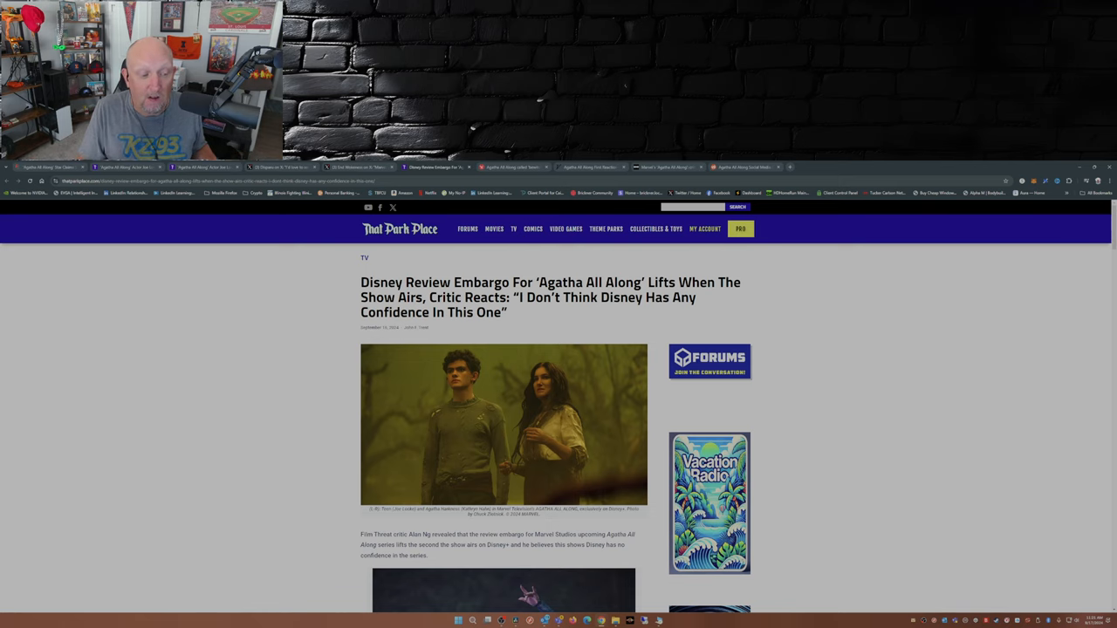
Skim the Independent review, then go through the Variety and NME articles to Reddit's megathread.
scroll(down, 3)
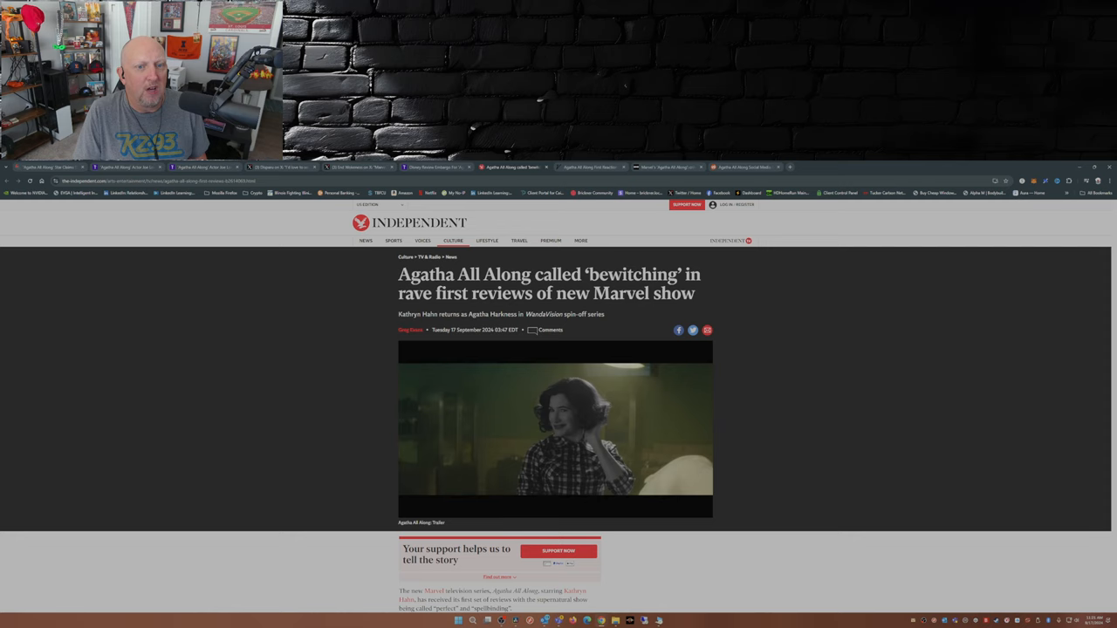
click(588, 167)
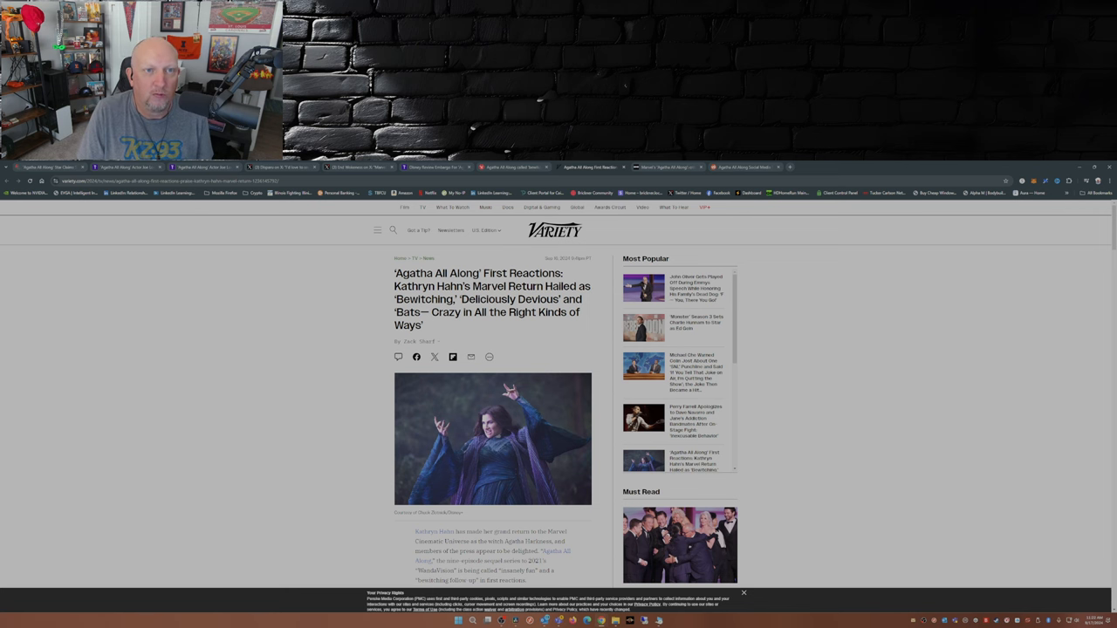
click(664, 166)
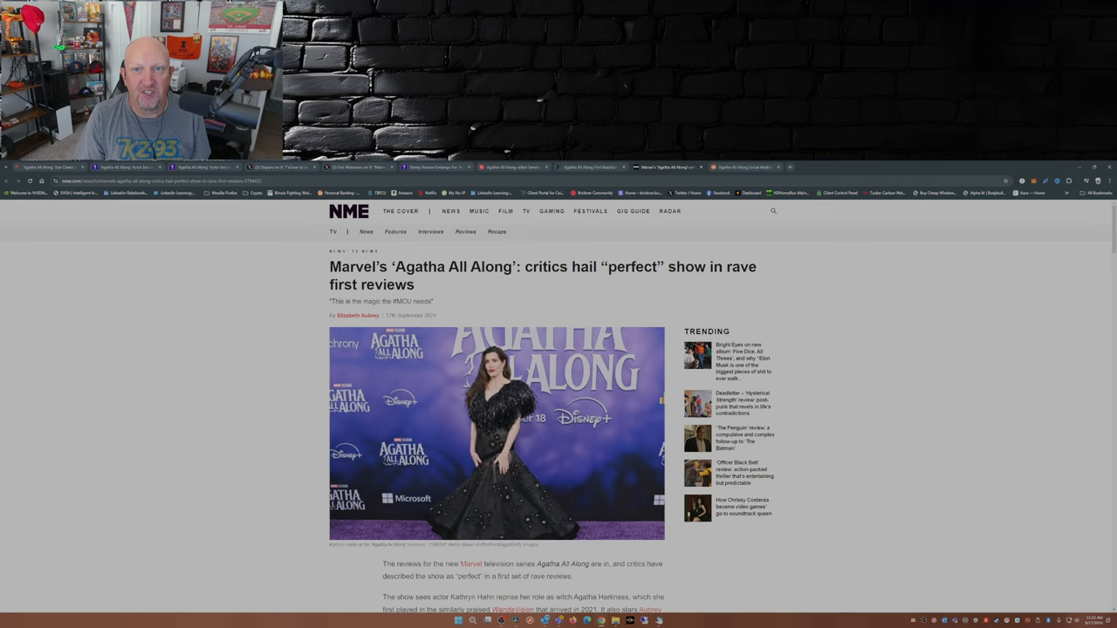
click(742, 167)
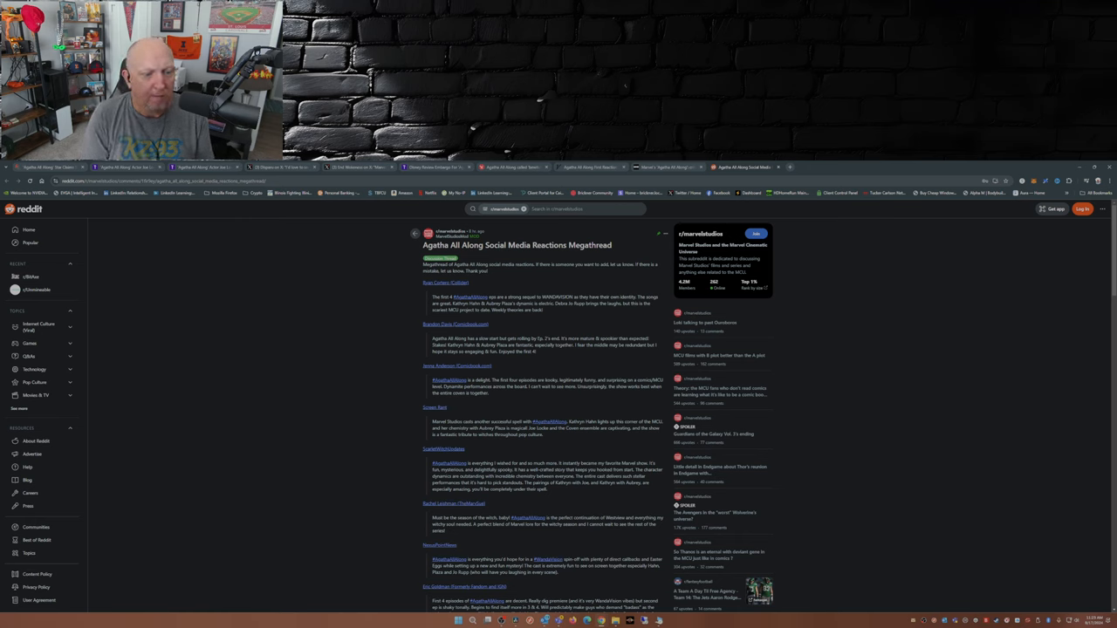
Scroll through the megathread's critic reactions to the end of the post and its comments.
scroll(down, 3)
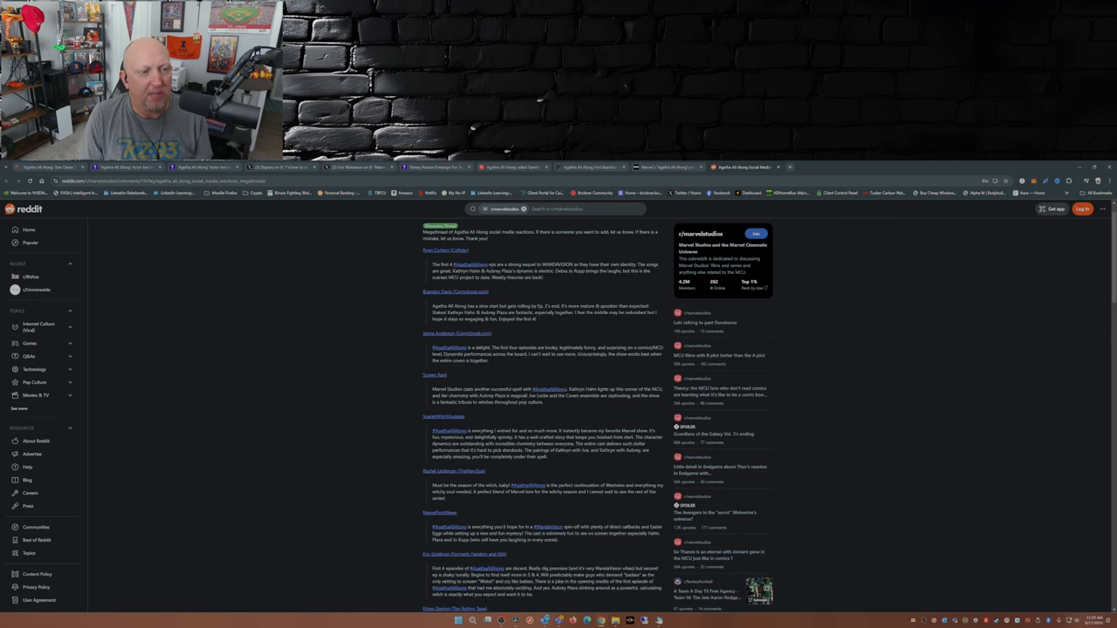
scroll(down, 3)
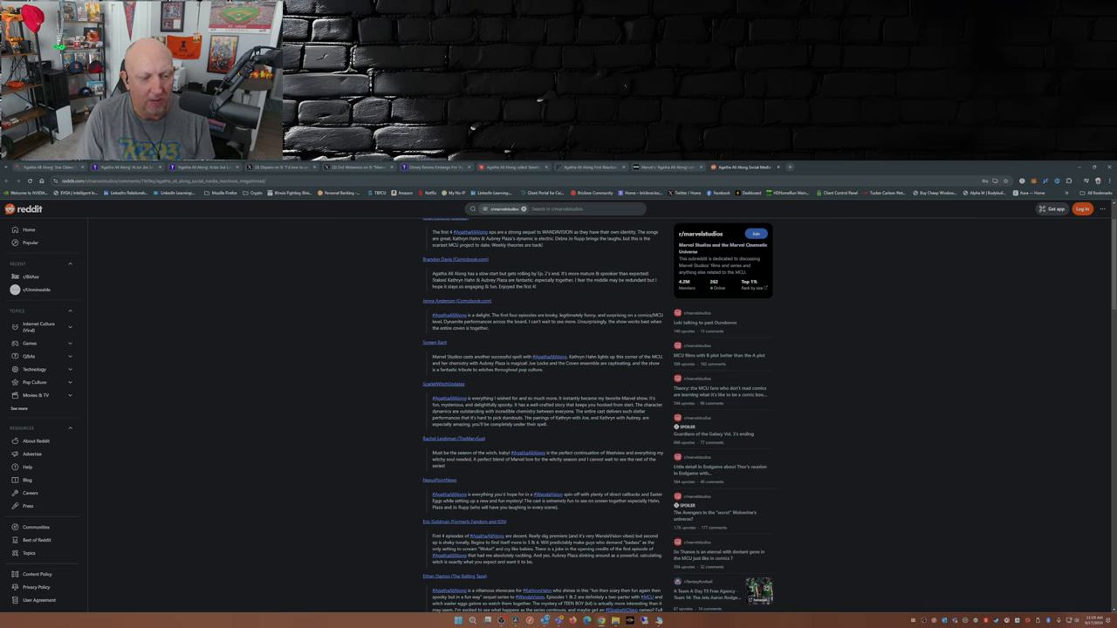
scroll(down, 3)
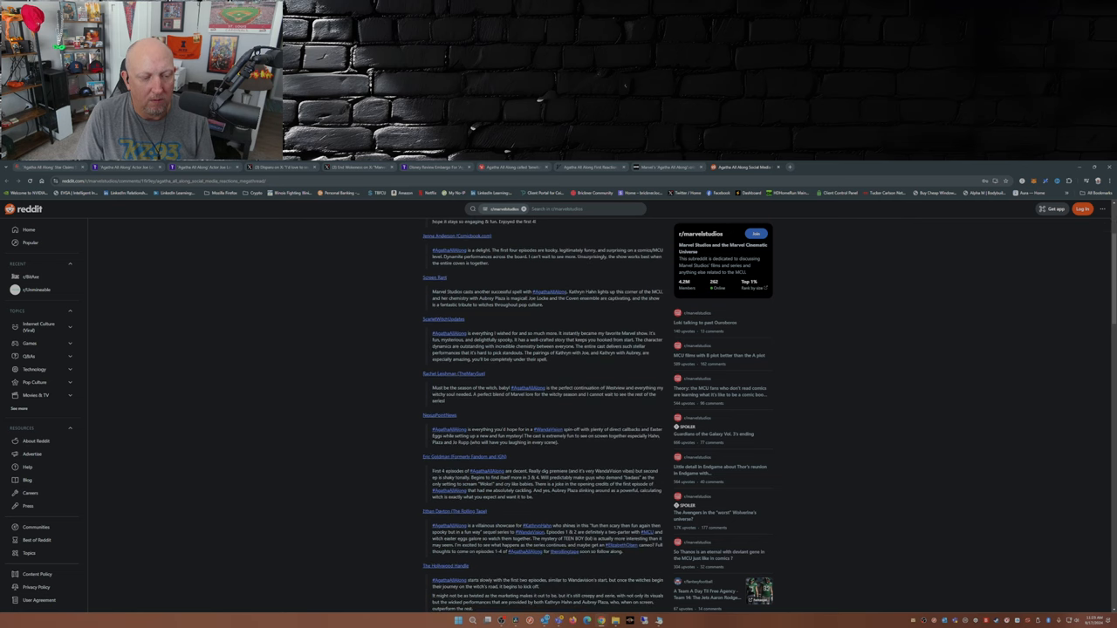
scroll(down, 3)
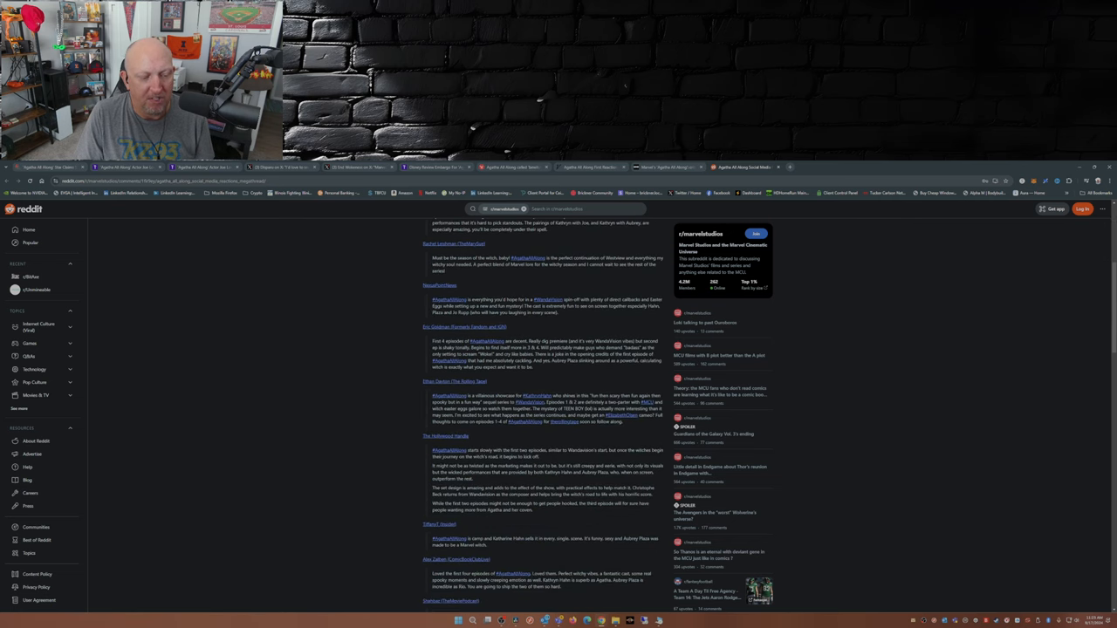
scroll(down, 3)
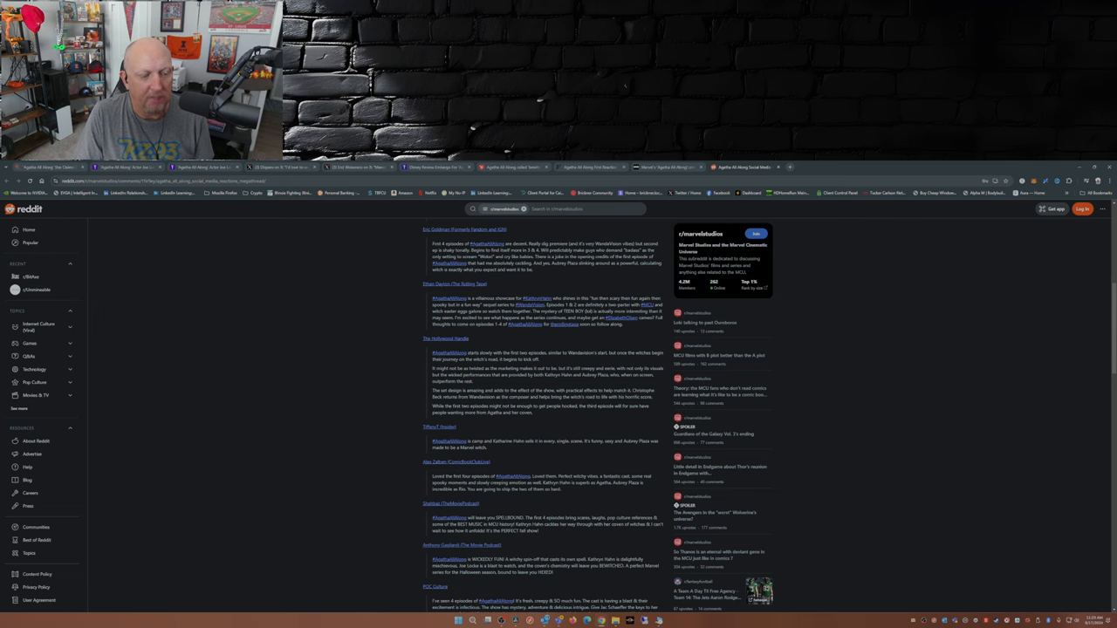
scroll(down, 3)
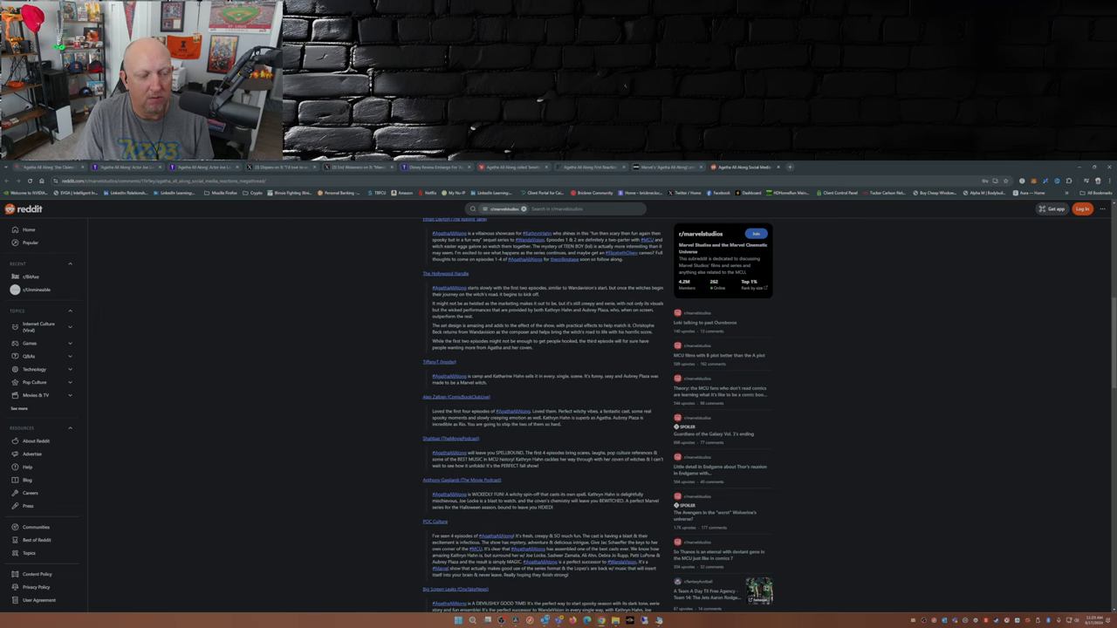
scroll(down, 3)
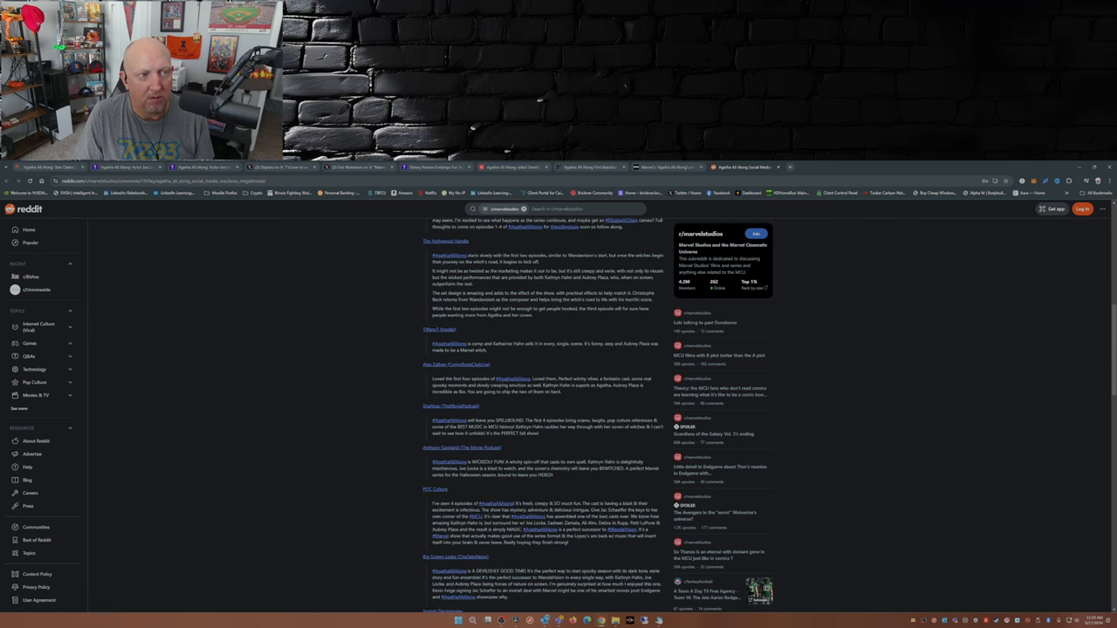
scroll(down, 3)
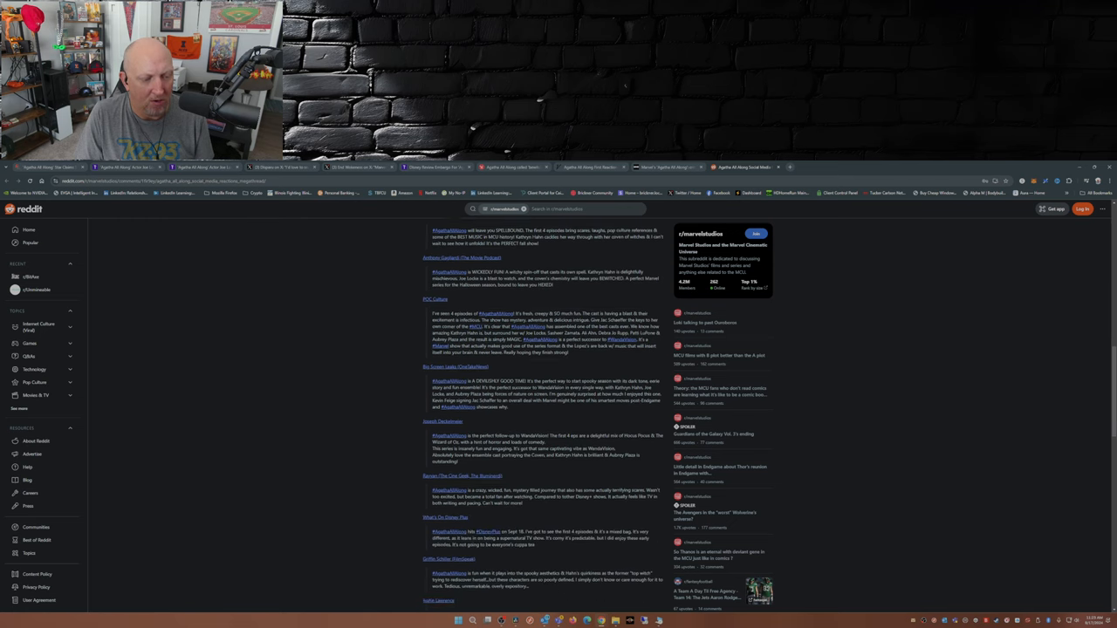
scroll(down, 3)
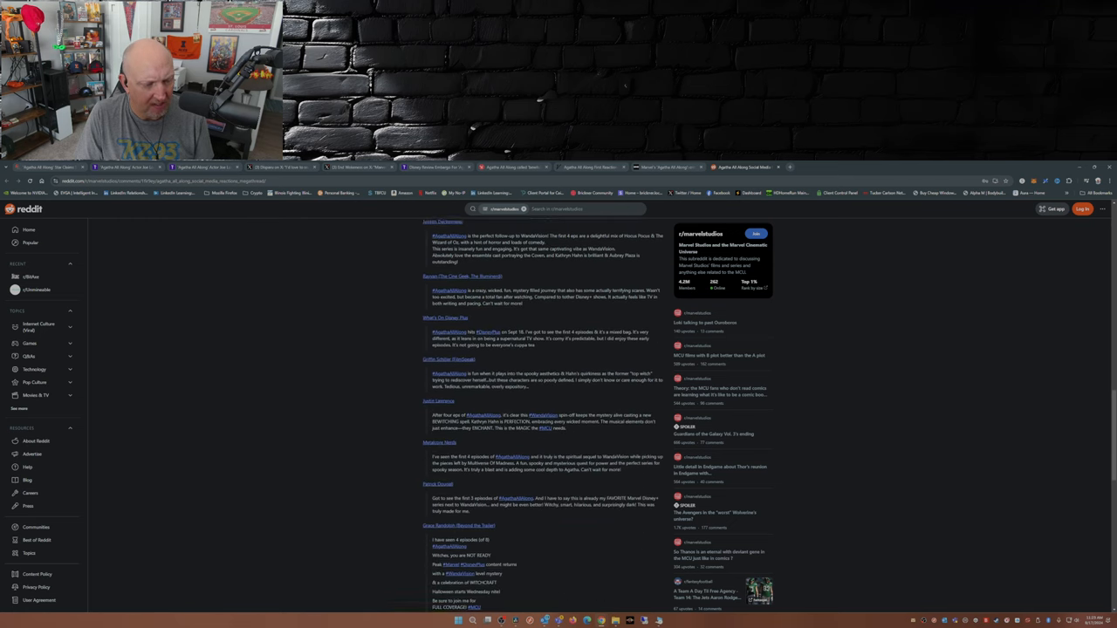
scroll(down, 3)
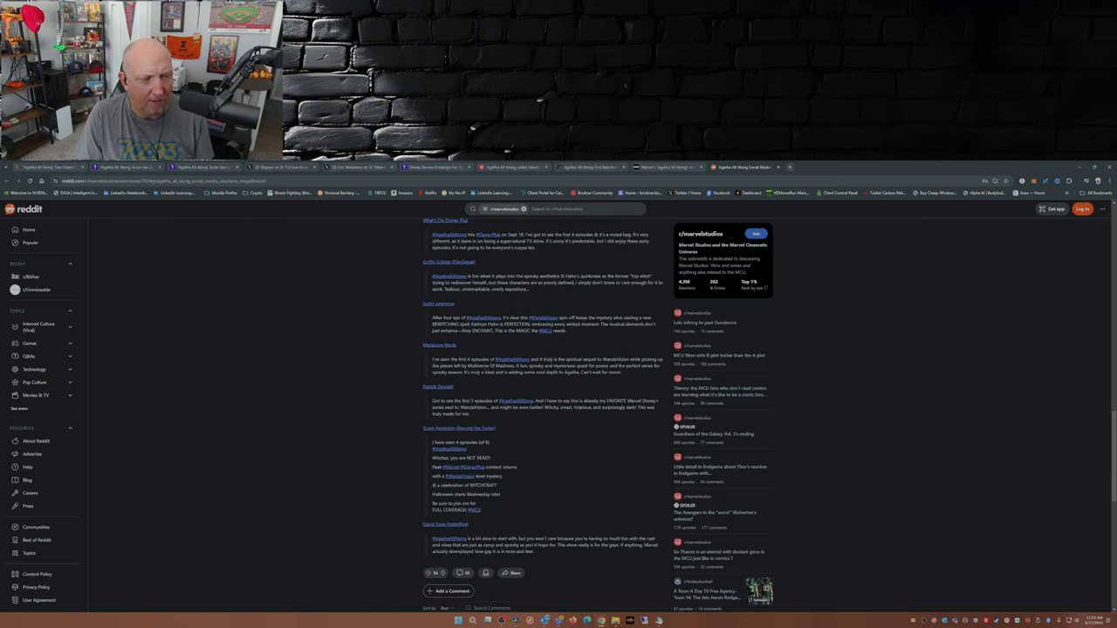